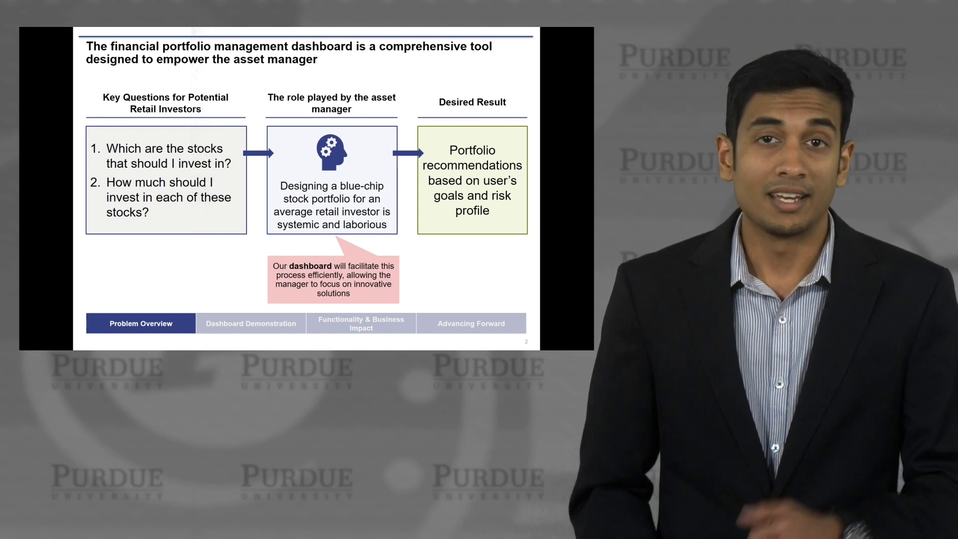
# Select GOOG as the explore stock with a date range starting 16 August 2013.
pyautogui.press('right')
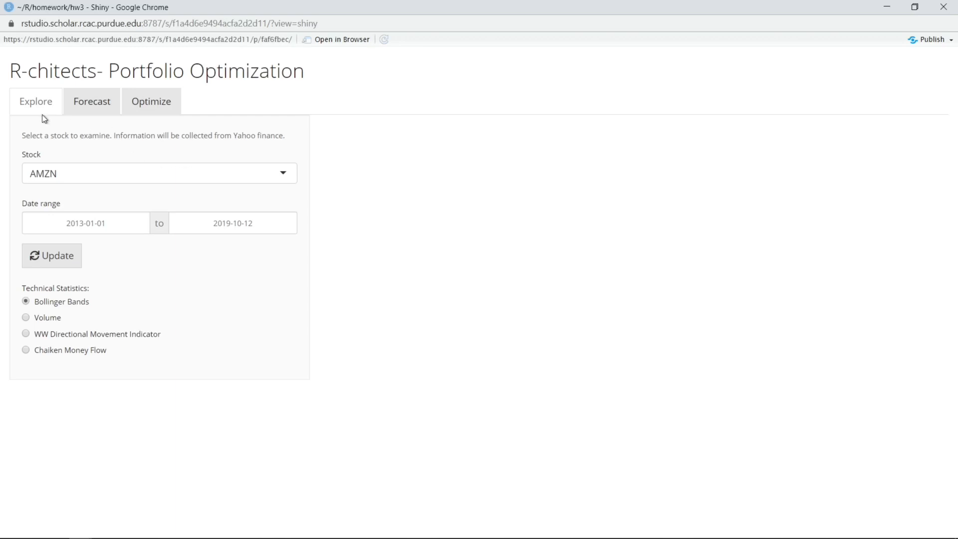
pyautogui.moveTo(114, 182)
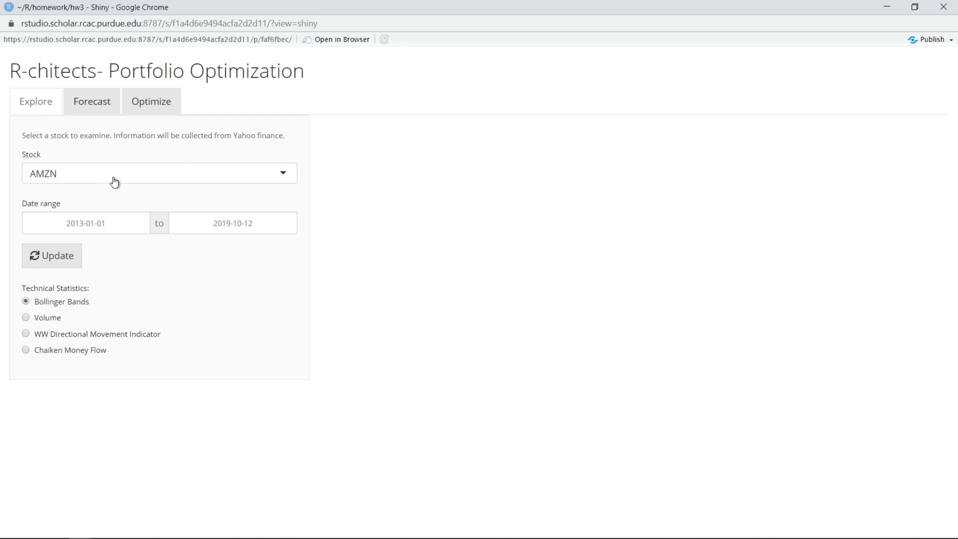
pyautogui.click(159, 172)
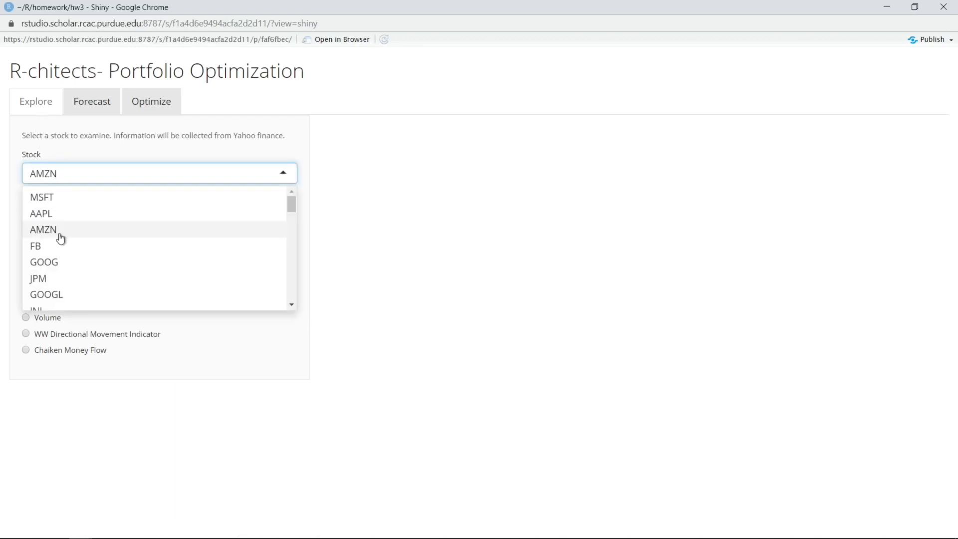
pyautogui.click(44, 261)
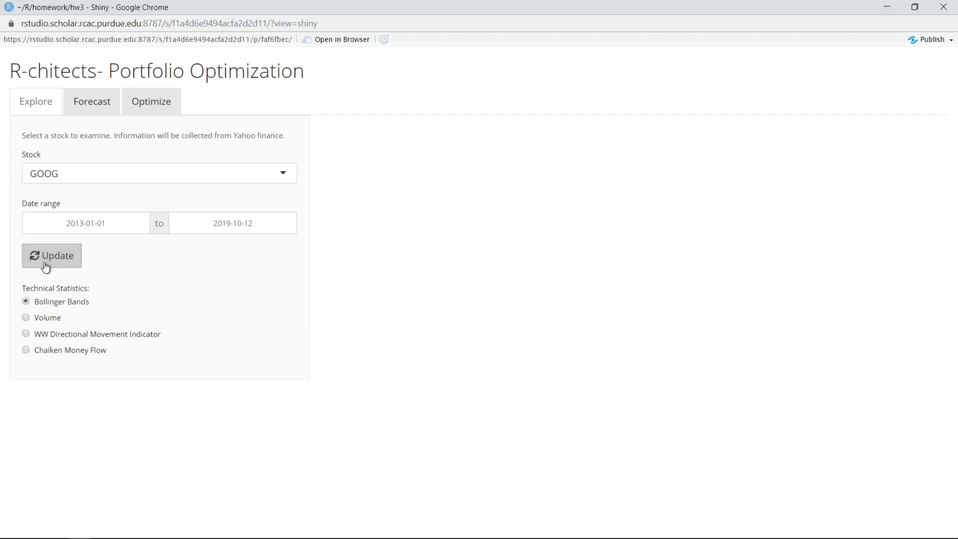
pyautogui.click(86, 223)
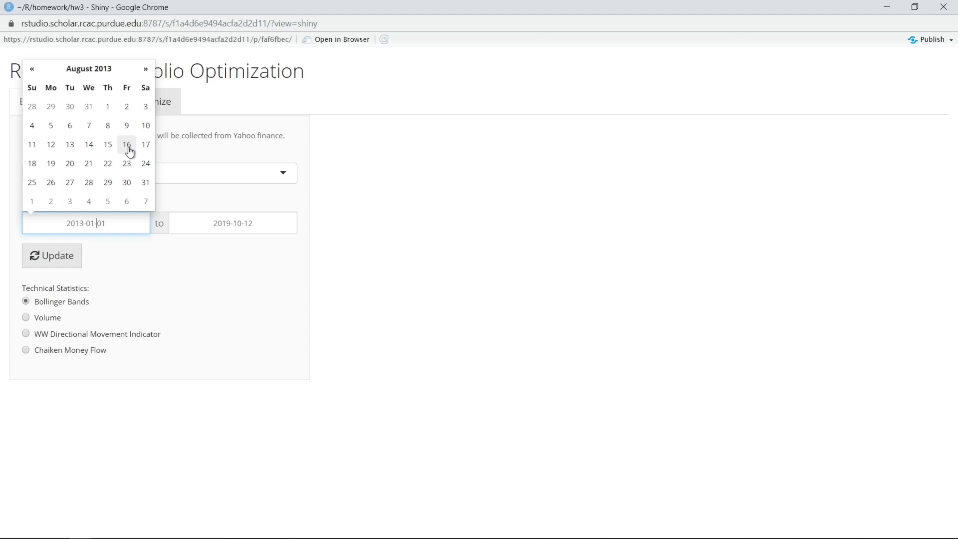
pyautogui.click(126, 145)
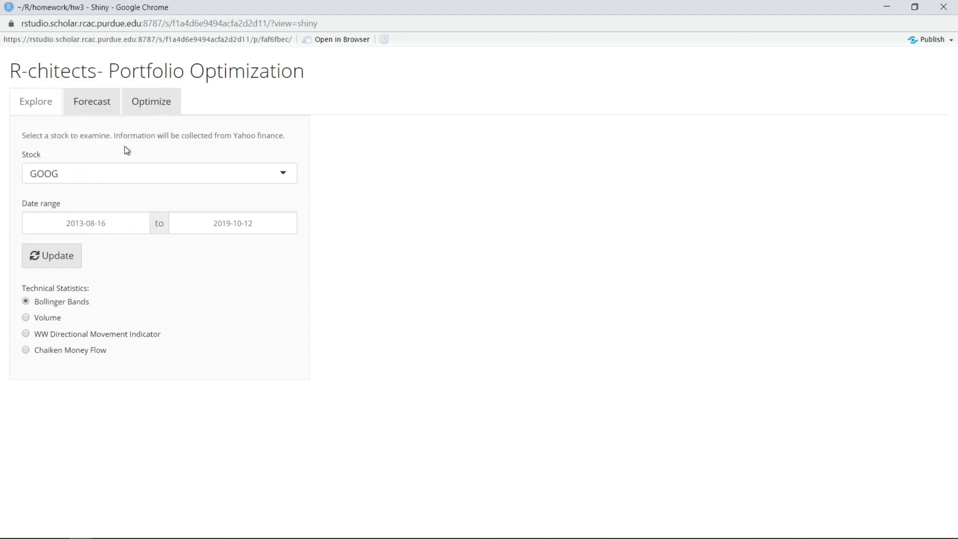
pyautogui.click(51, 256)
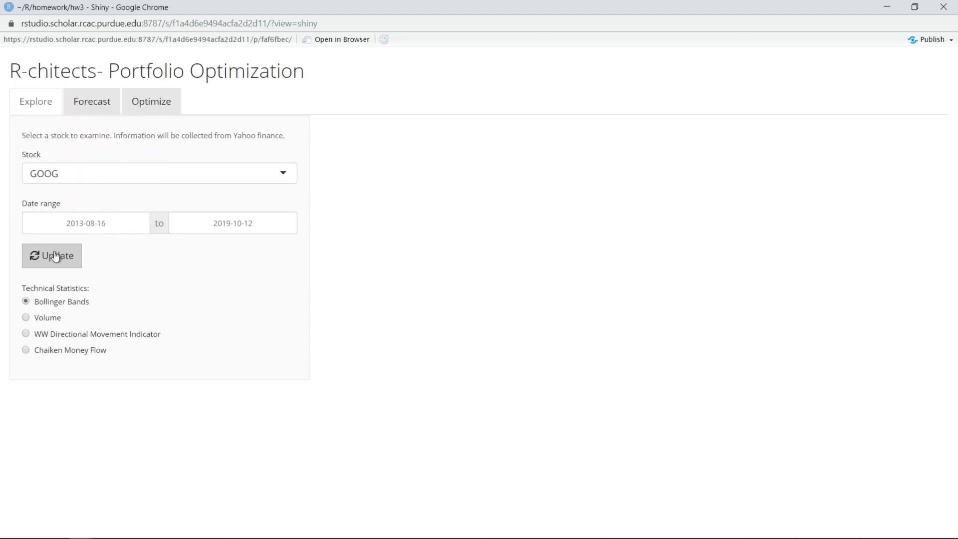
# Draw GOOG's 2013–2019 Bollinger Bands chart and switch the technical statistic to Volume.
pyautogui.click(51, 255)
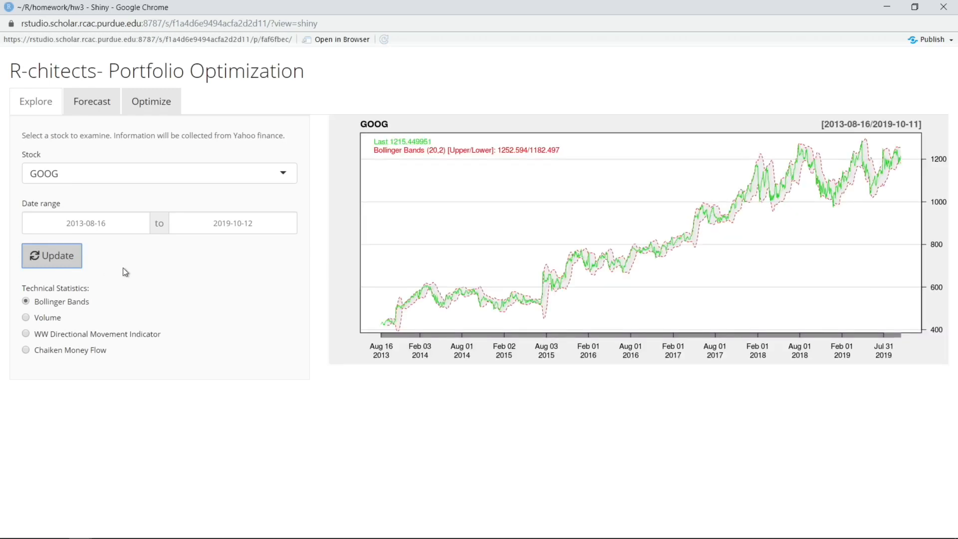
pyautogui.moveTo(175, 262)
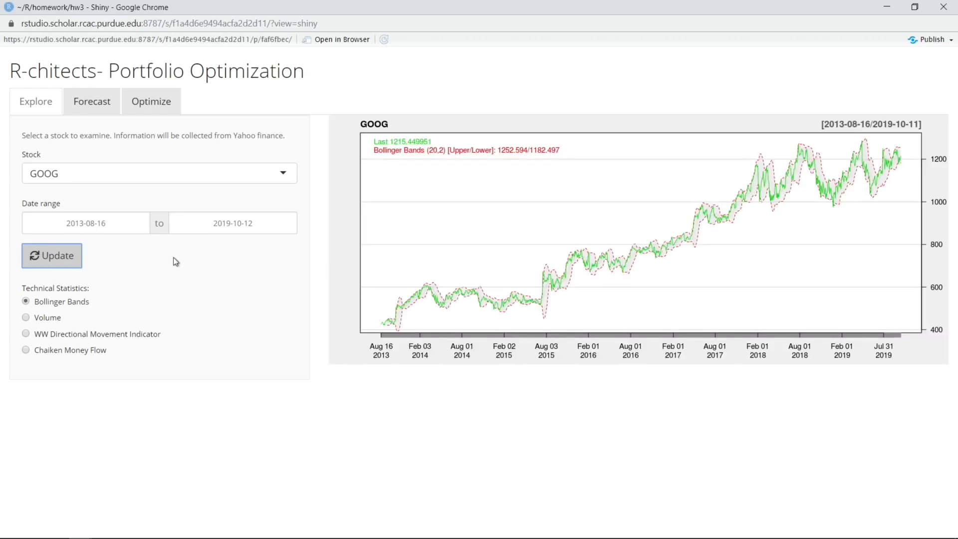
pyautogui.moveTo(83, 317)
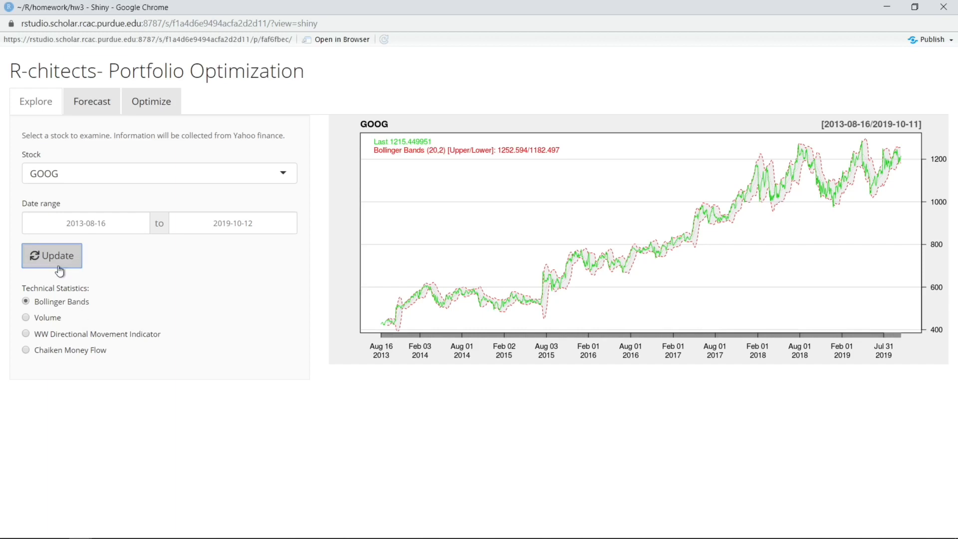
pyautogui.click(26, 318)
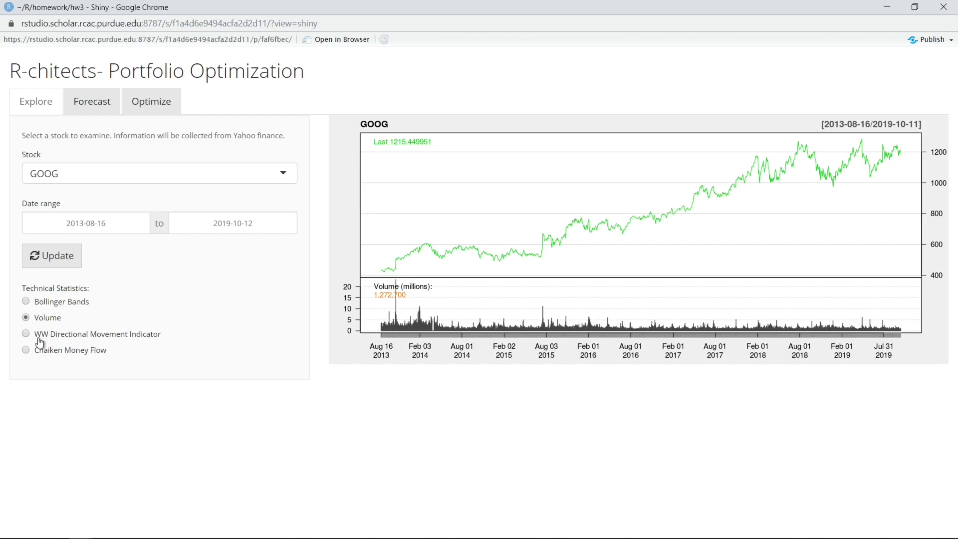
# Show WW Directional Movement Indicator, then Chaikin Money Flow under GOOG's chart, moving on to the Forecast page.
pyautogui.click(25, 333)
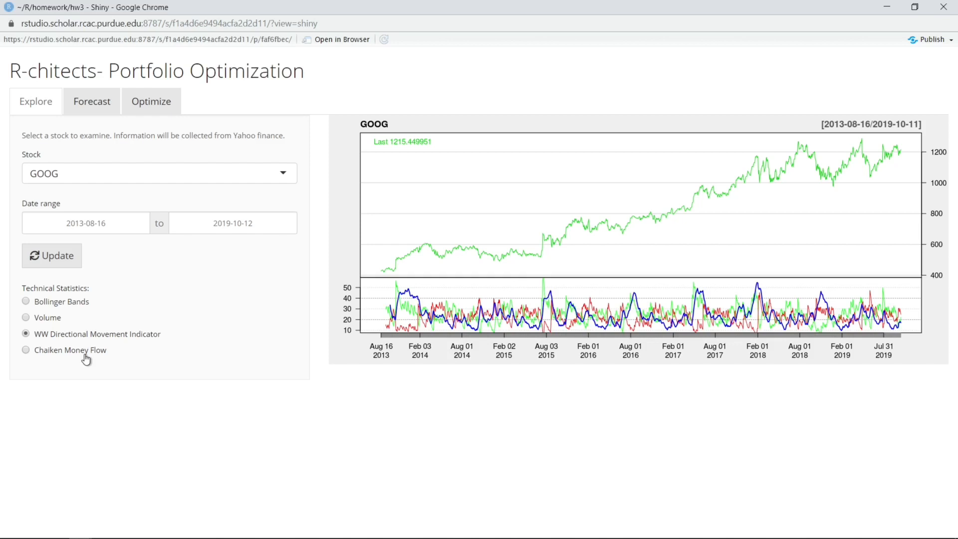
pyautogui.click(26, 349)
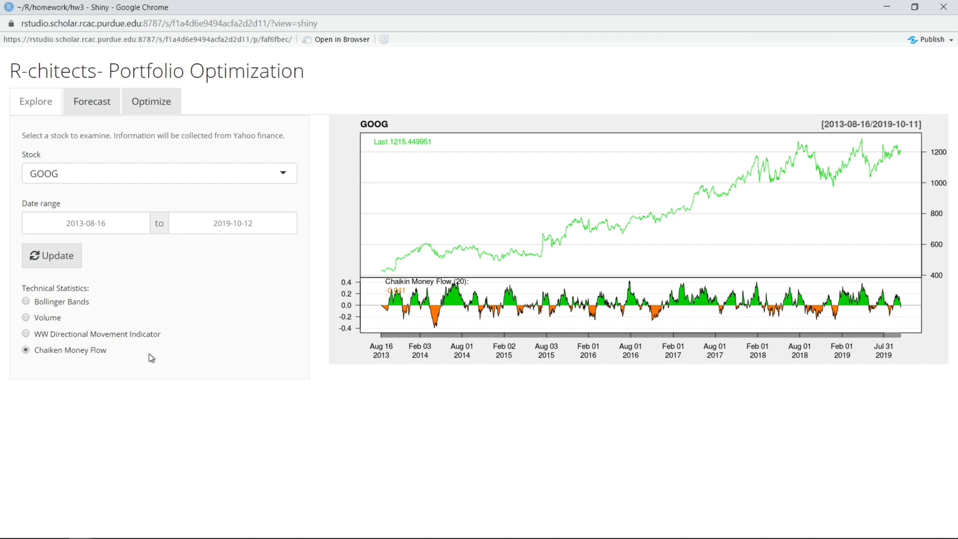
pyautogui.click(91, 101)
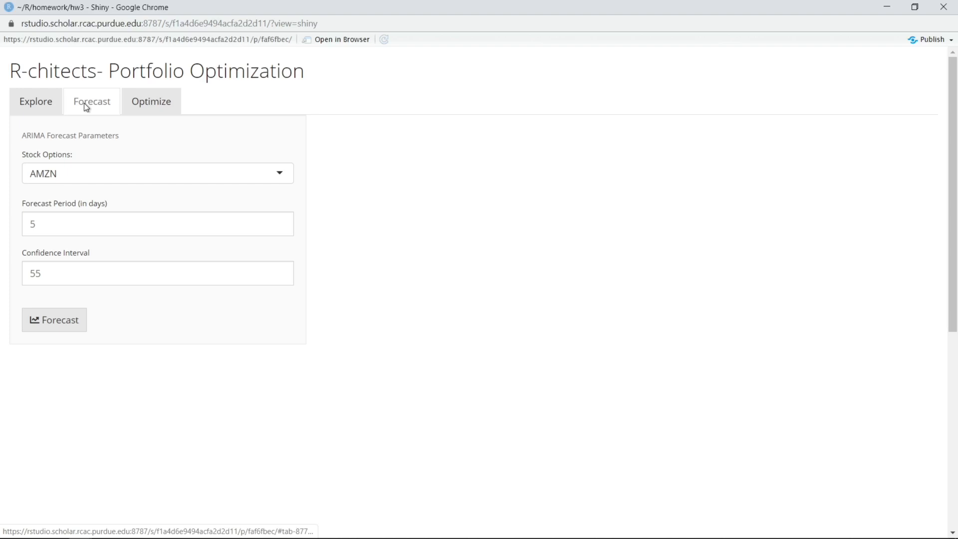
pyautogui.moveTo(86, 276)
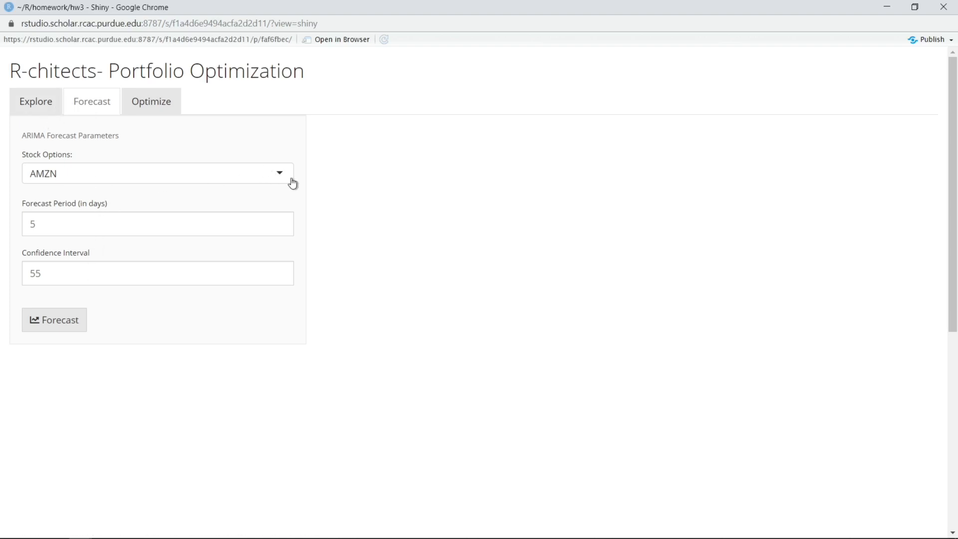
# Keep AMZN as the forecast stock and review Forecast Period 5 and Confidence Interval 55.
pyautogui.click(156, 172)
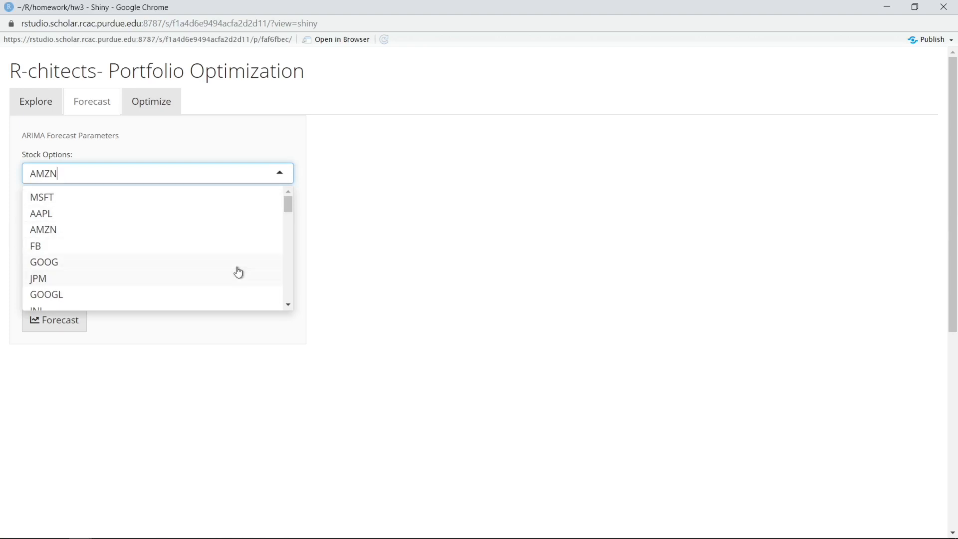
pyautogui.moveTo(239, 238)
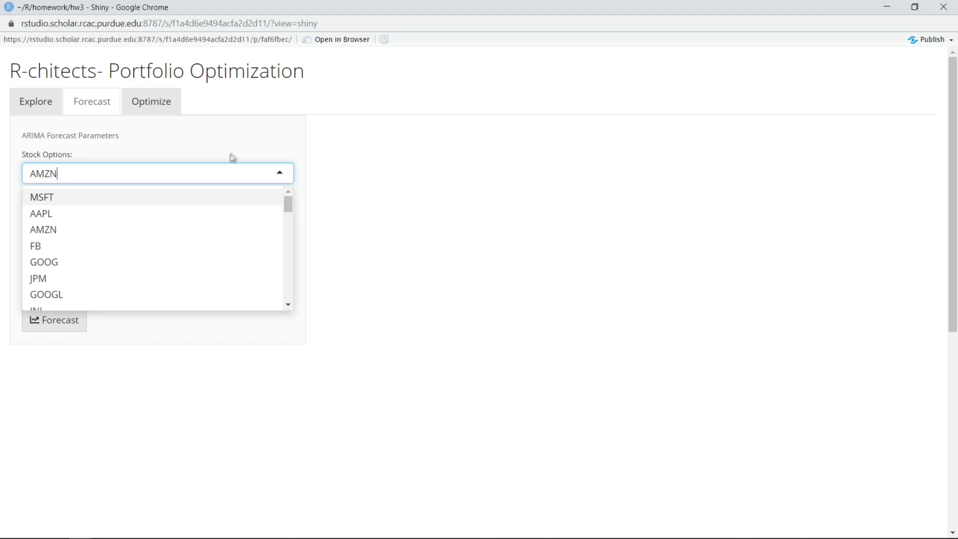
pyautogui.click(43, 229)
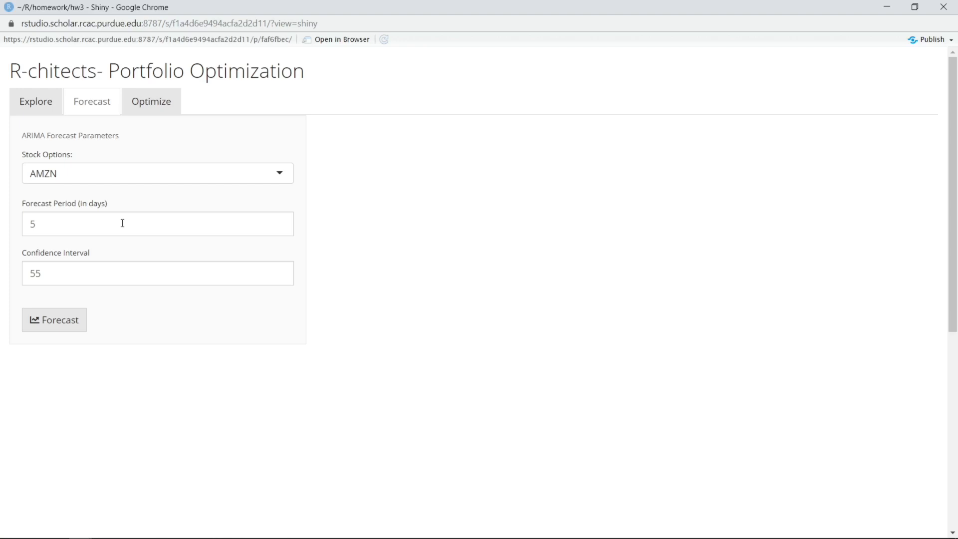
pyautogui.click(156, 274)
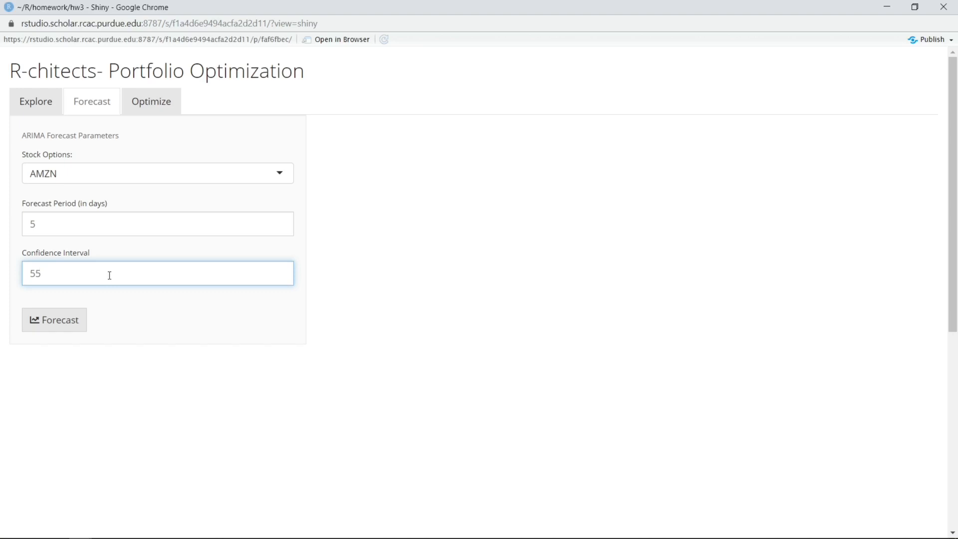
pyautogui.click(54, 319)
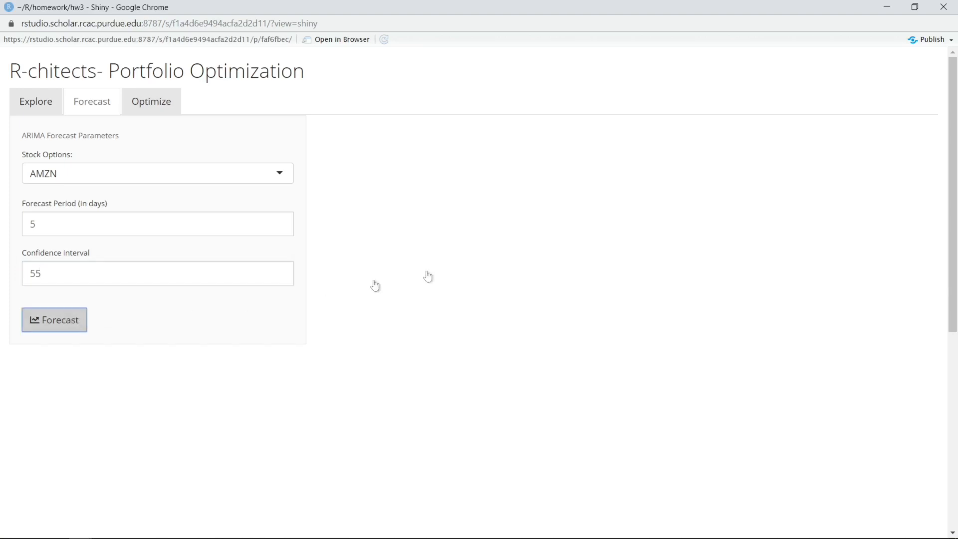
# Run the AMZN ARIMA forecast and zoom the close-values chart onto late 2018–2019.
pyautogui.click(54, 319)
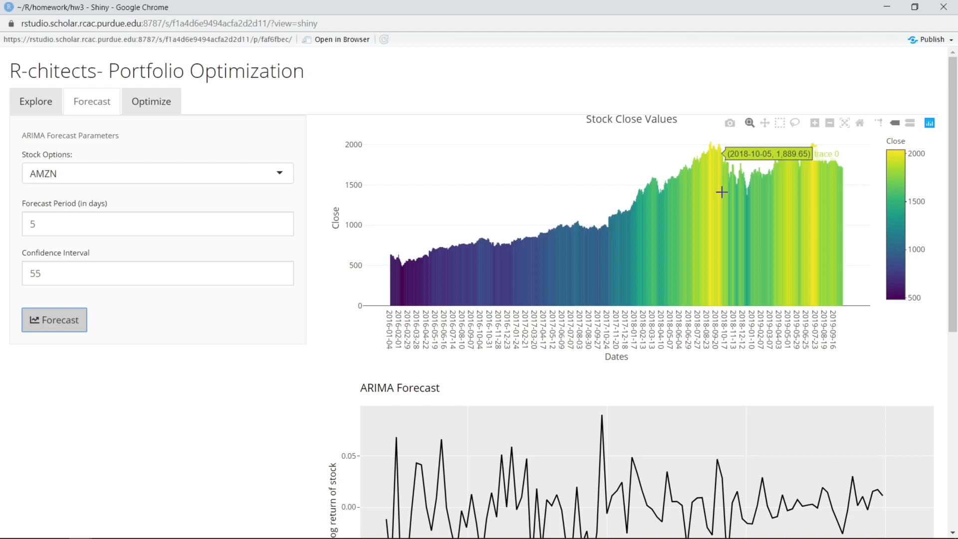
pyautogui.moveTo(621, 130)
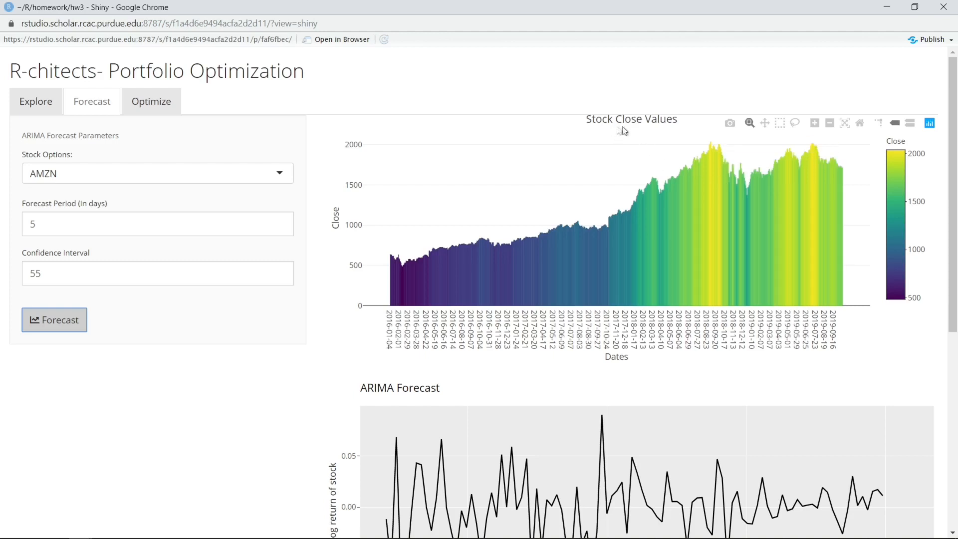
pyautogui.moveTo(662, 133)
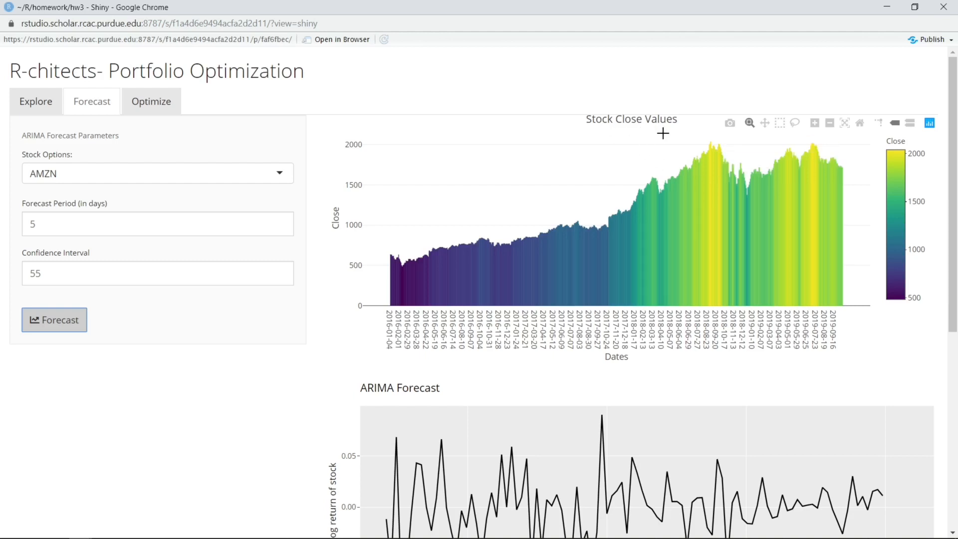
pyautogui.moveTo(731, 138)
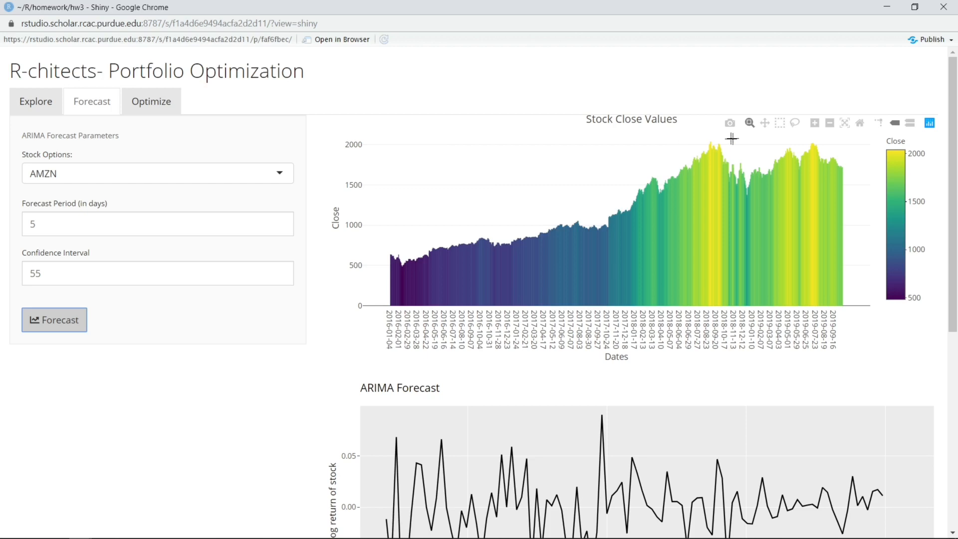
pyautogui.moveTo(731, 139); pyautogui.dragTo(854, 186)
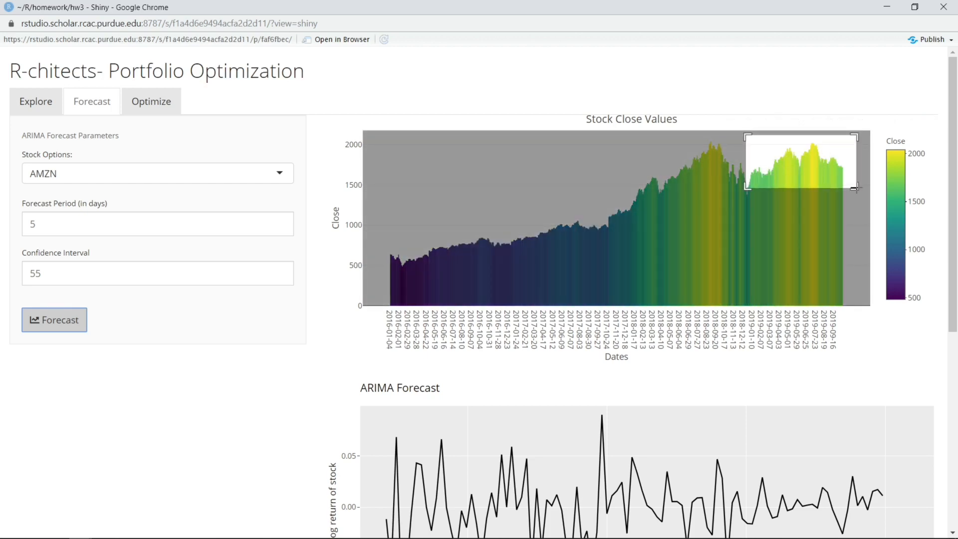
pyautogui.moveTo(745, 132); pyautogui.dragTo(854, 188)
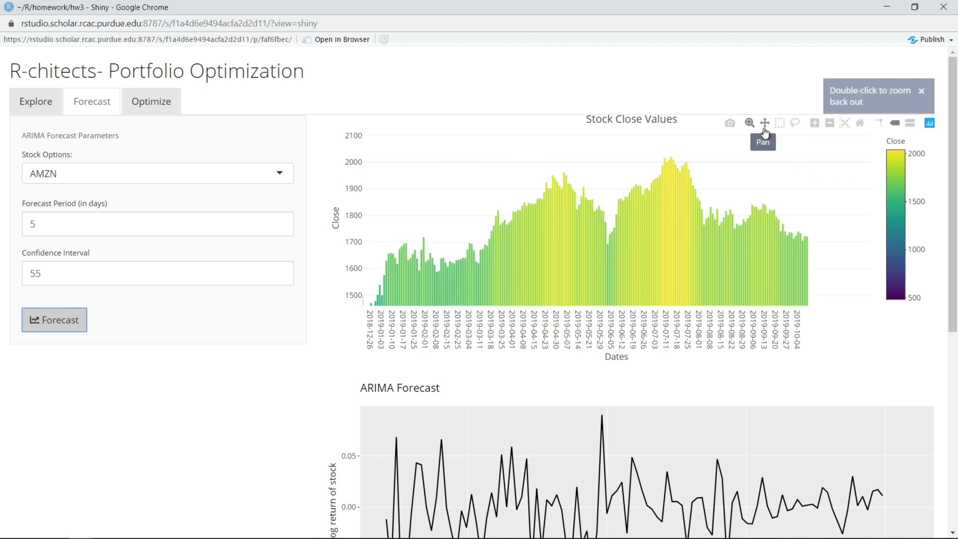
pyautogui.scroll(-3)
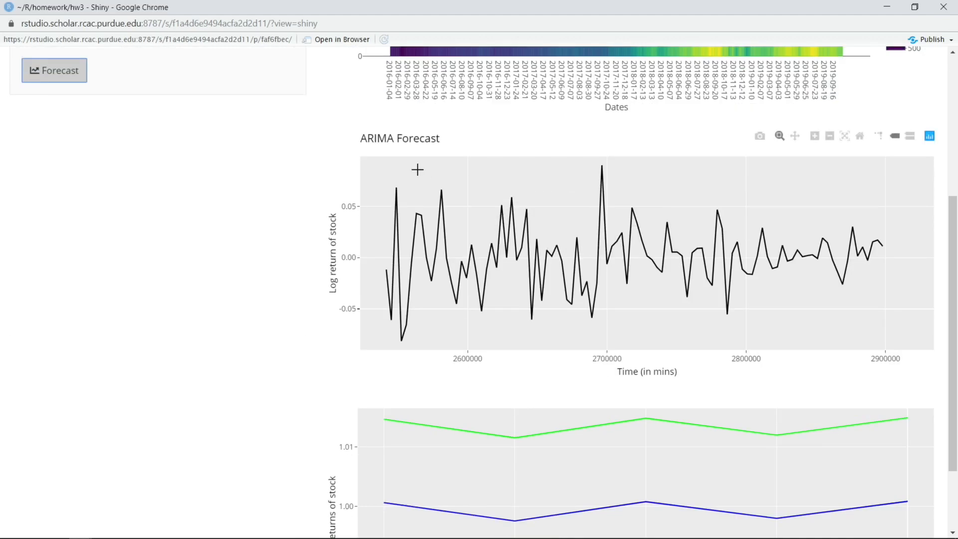
pyautogui.moveTo(585, 182)
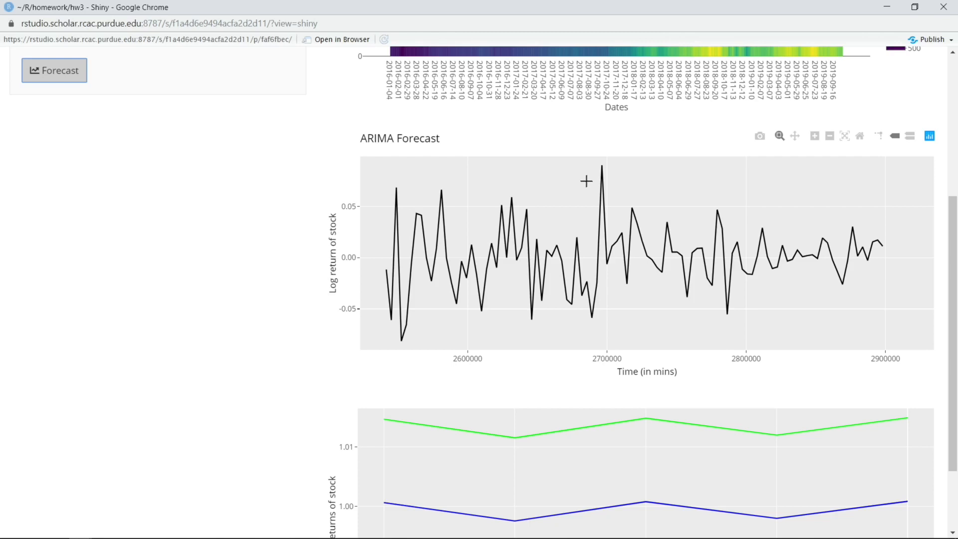
pyautogui.scroll(-3)
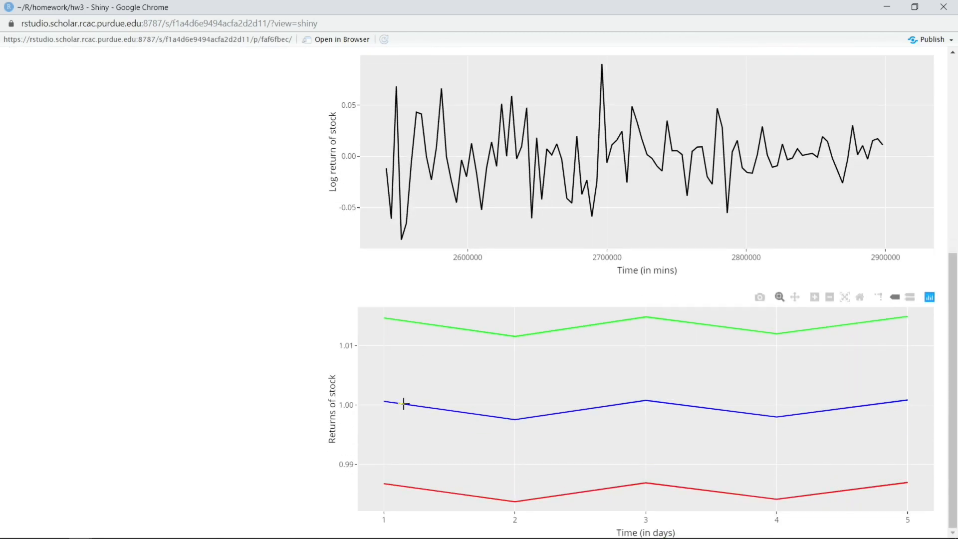
pyautogui.moveTo(510, 420)
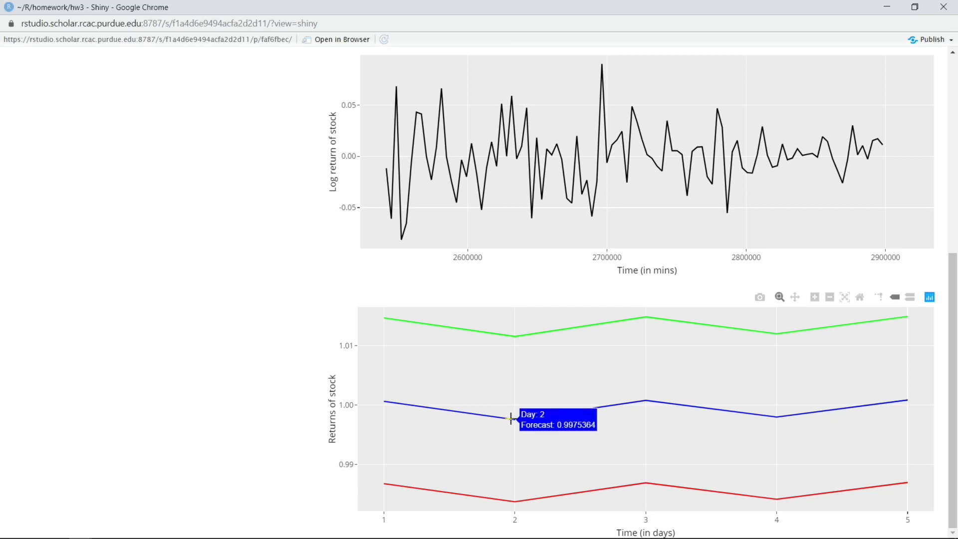
pyautogui.moveTo(498, 337)
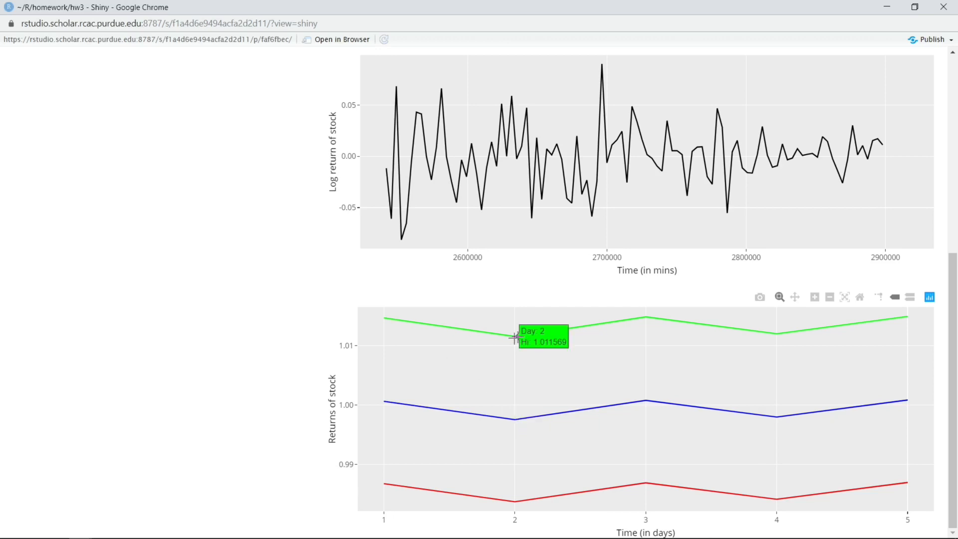
pyautogui.moveTo(512, 504)
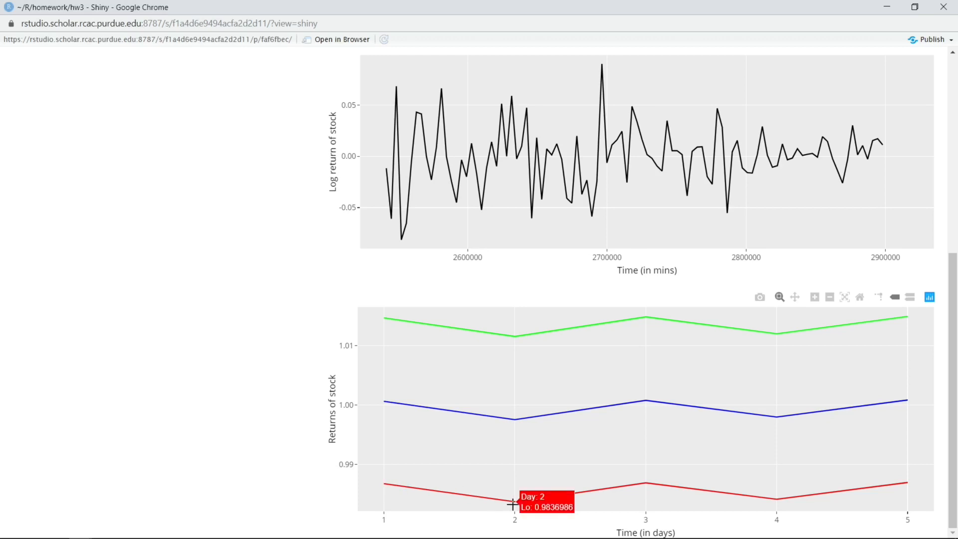
pyautogui.moveTo(434, 323)
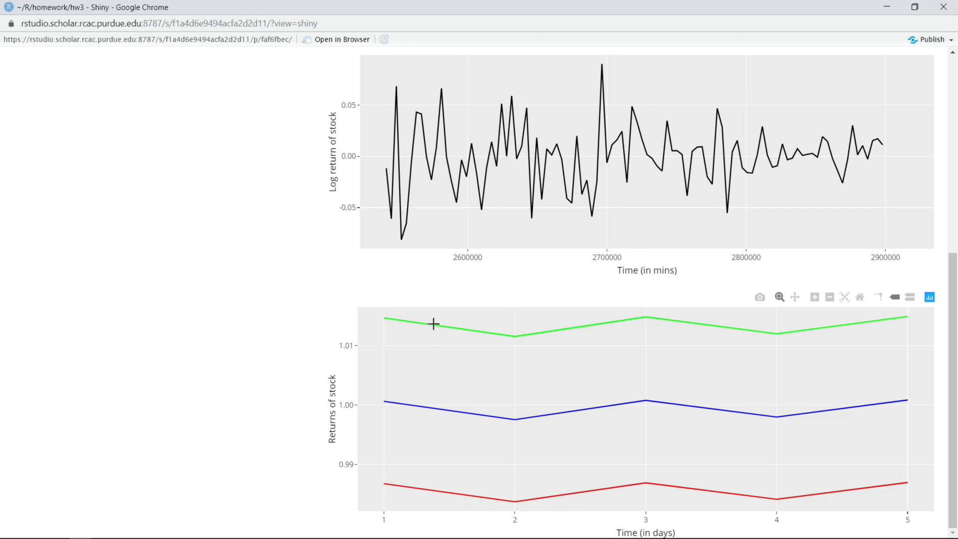
pyautogui.moveTo(622, 338)
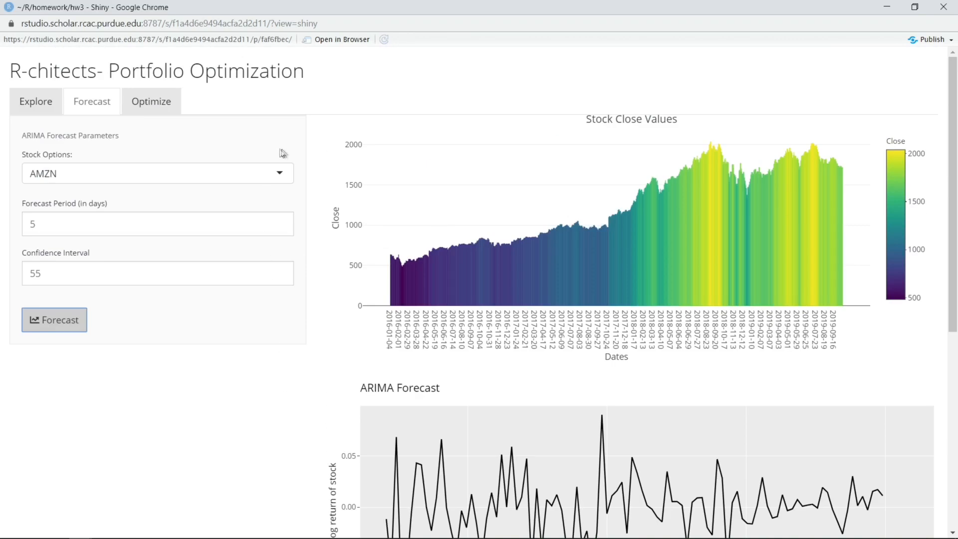
# Forecast AAPL's close values and ARIMA returns, then move to the Optimize page.
pyautogui.click(157, 173)
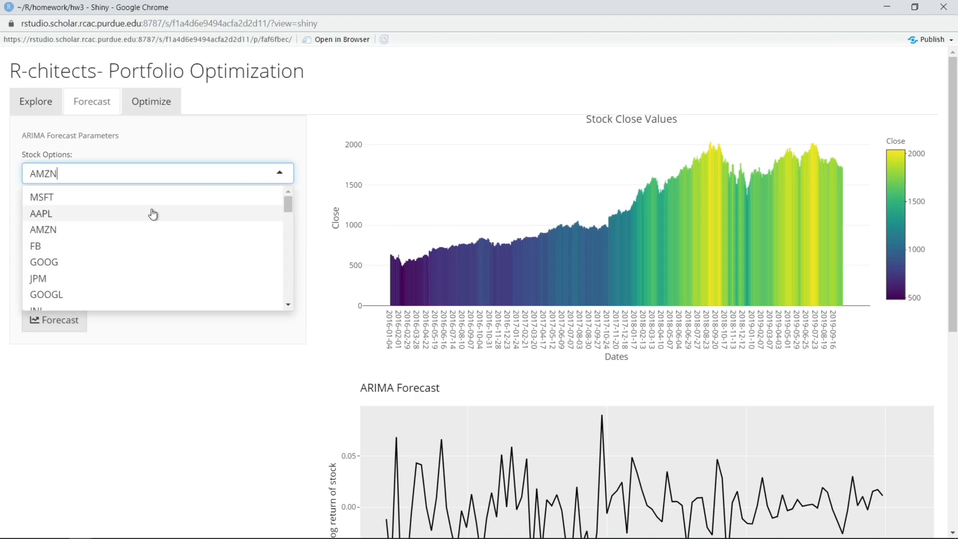
pyautogui.click(41, 214)
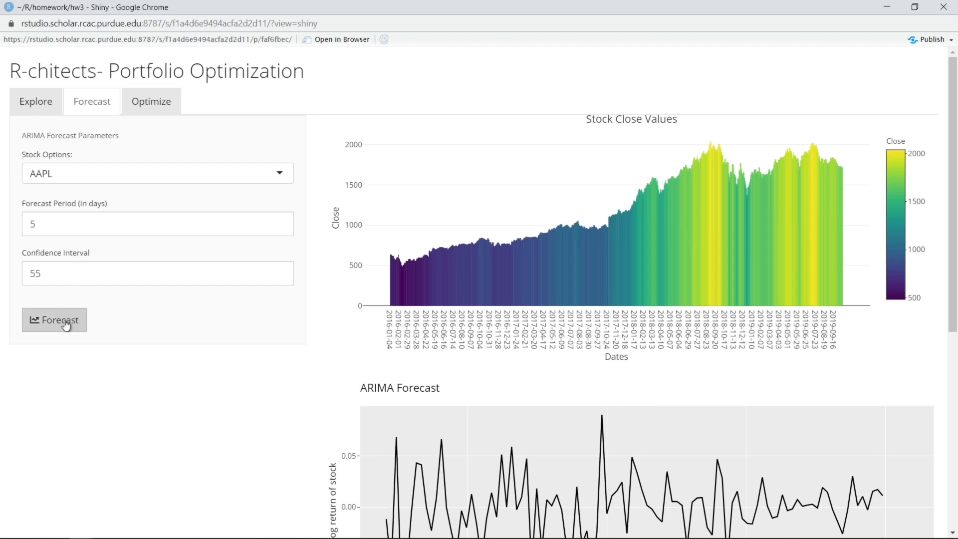
pyautogui.click(54, 319)
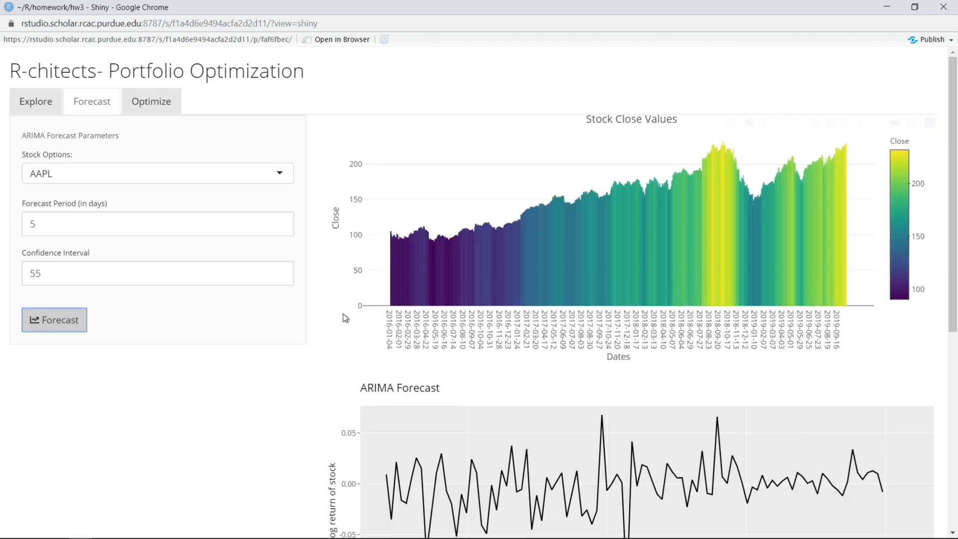
pyautogui.scroll(-3)
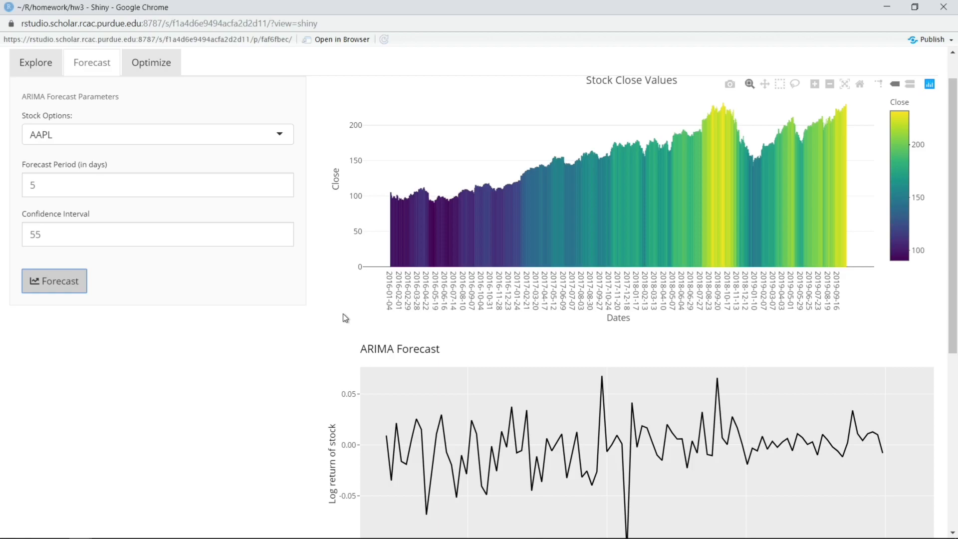
pyautogui.click(151, 62)
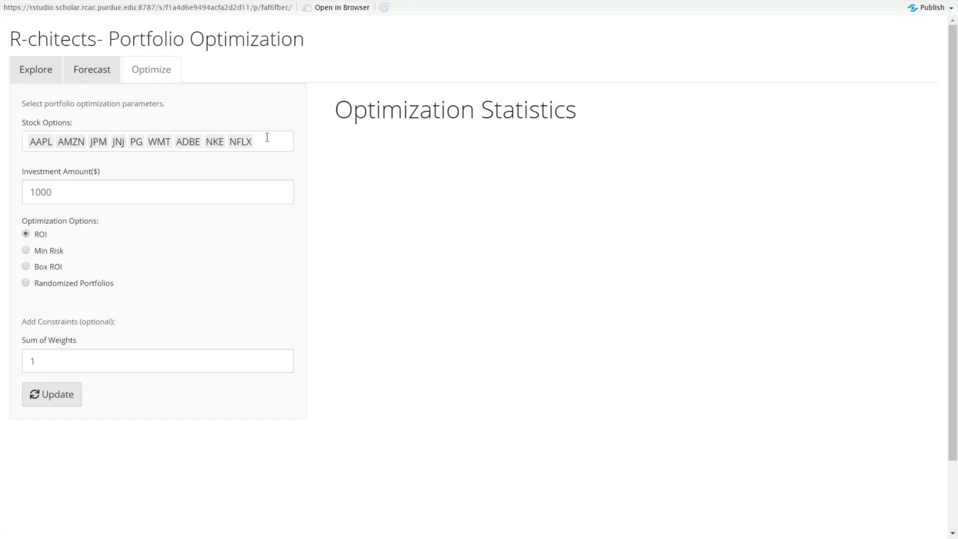
# Start adding MSFT, FB, GOOG, GOOGL, V, XOM, T, HD, VZ, MA, BAC and DIS to the portfolio stocks.
pyautogui.click(156, 140)
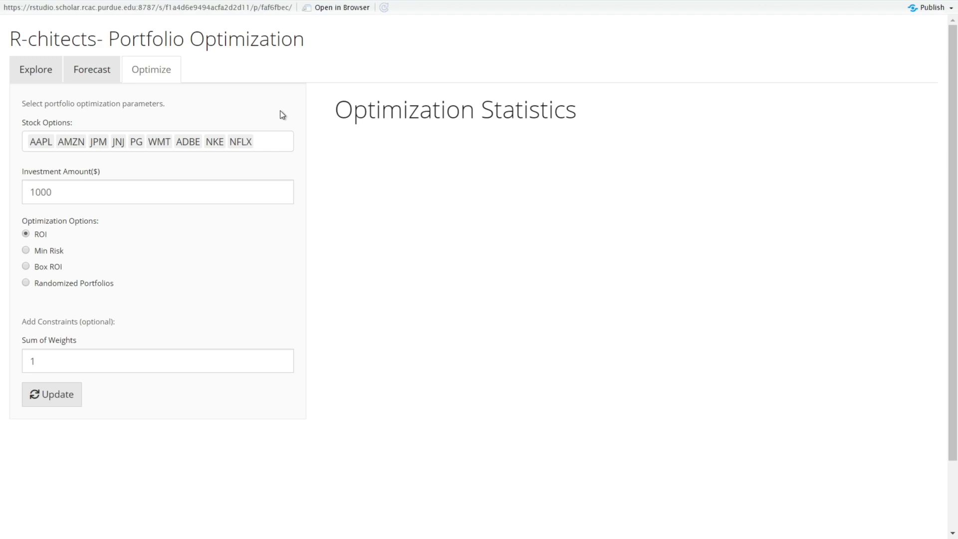
pyautogui.moveTo(176, 188)
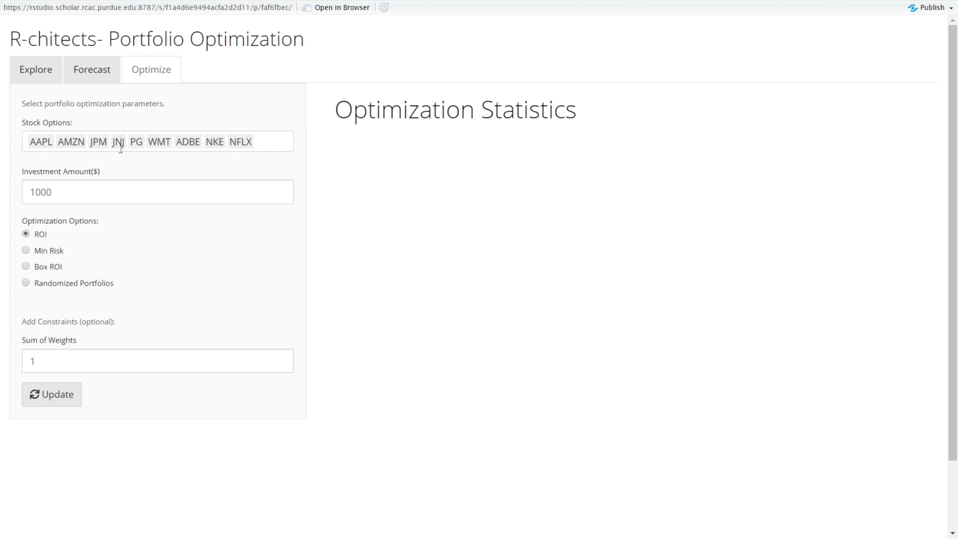
pyautogui.moveTo(265, 145)
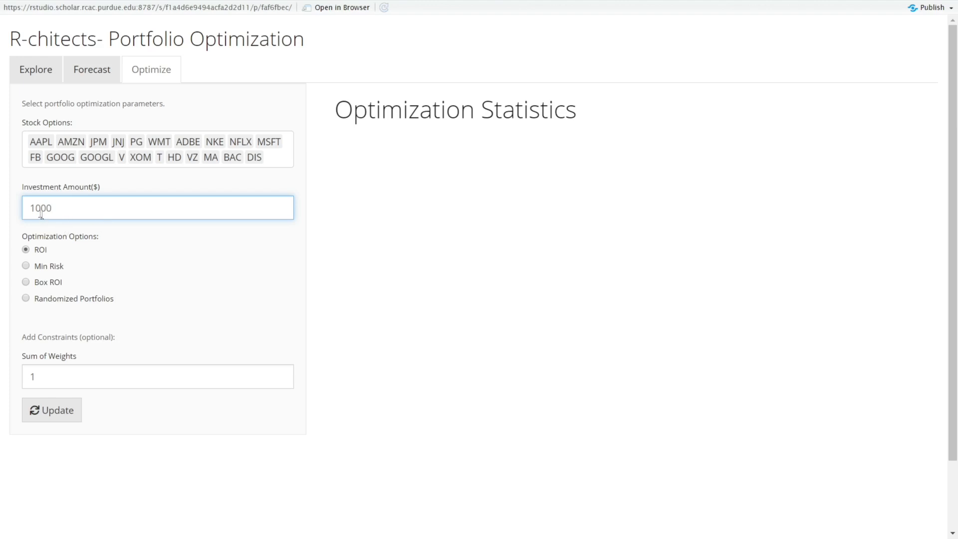
pyautogui.moveTo(78, 266)
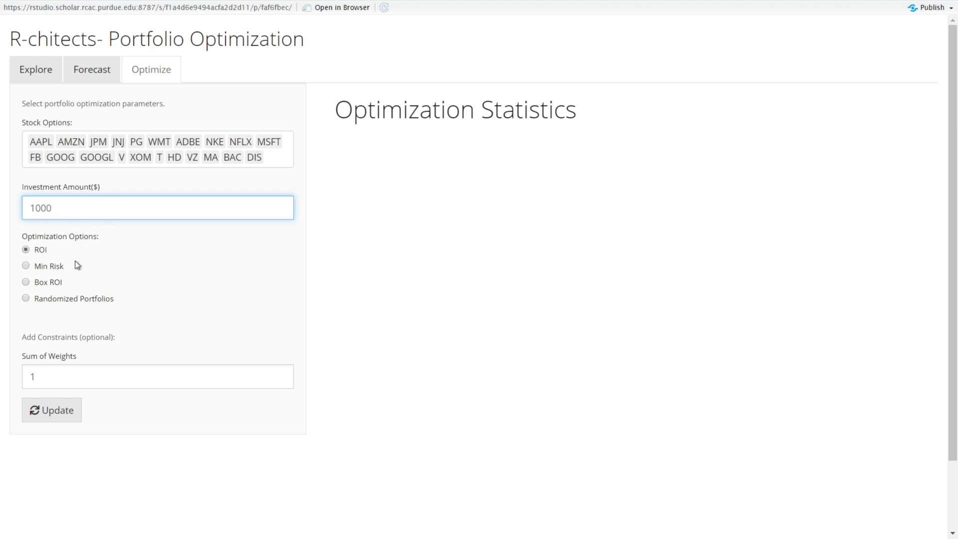
# Choose Box ROI optimization, keeping minimum boxes 0 and maximum boxes 0.3.
pyautogui.scroll(-3)
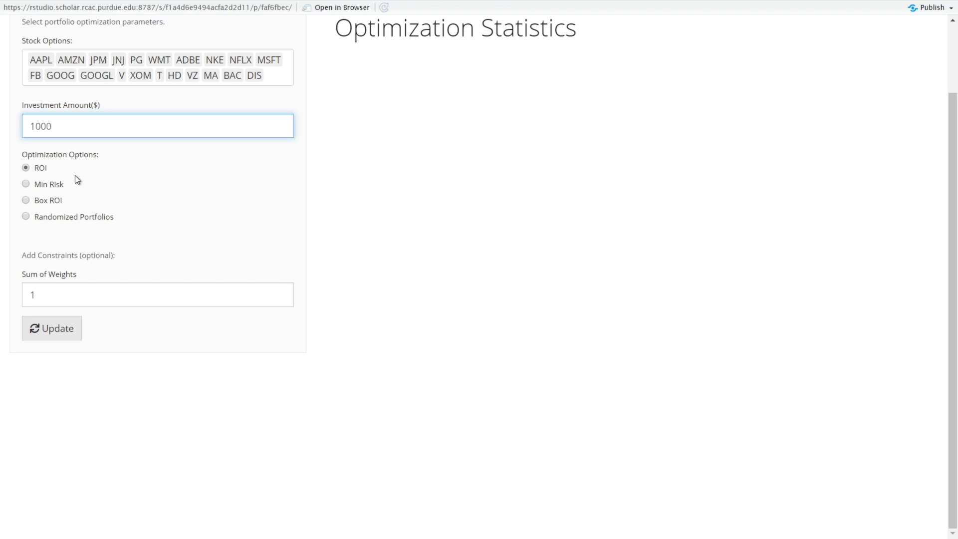
pyautogui.click(26, 200)
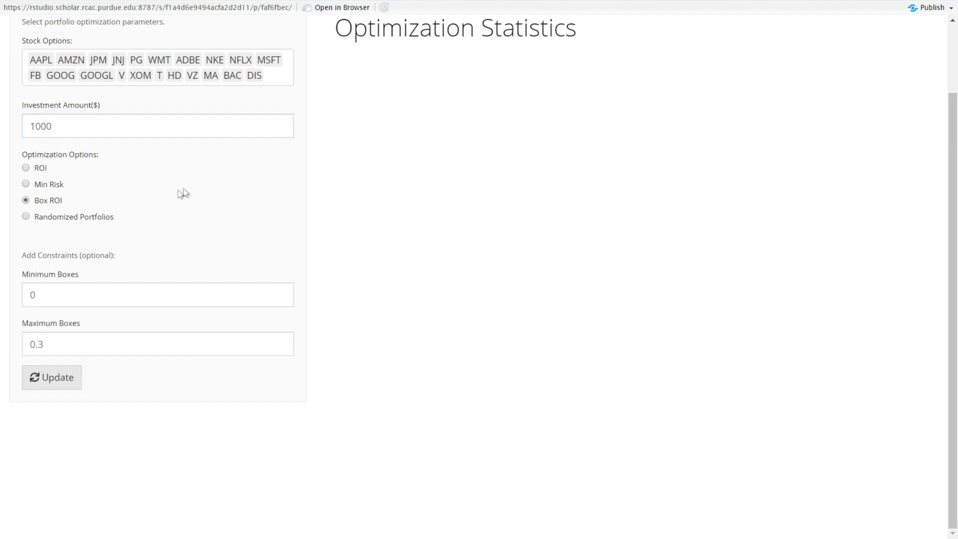
pyautogui.moveTo(42, 179)
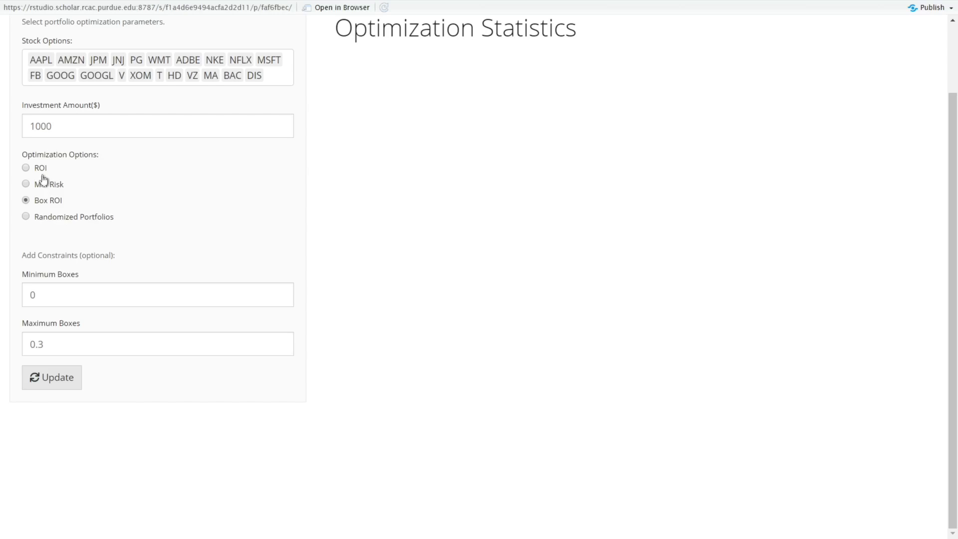
pyautogui.moveTo(59, 203)
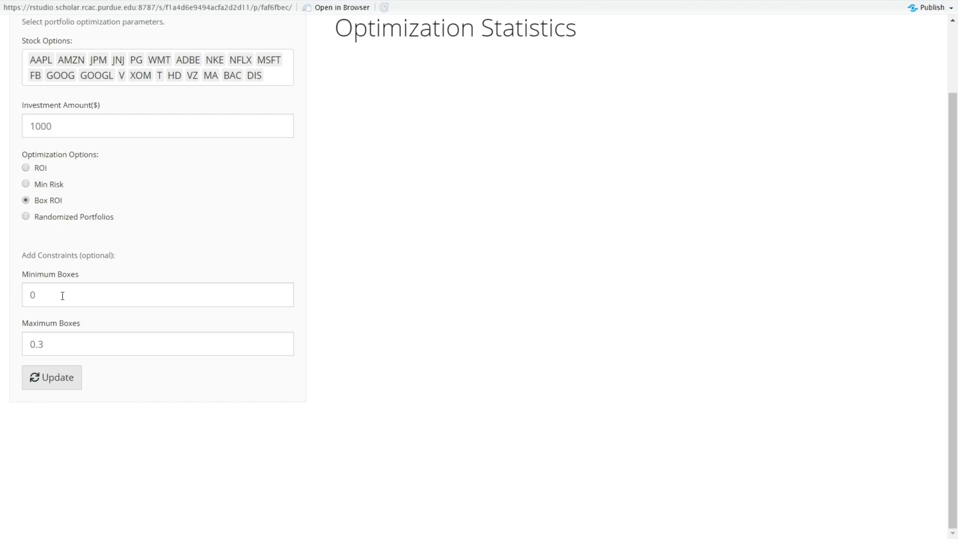
pyautogui.moveTo(58, 293)
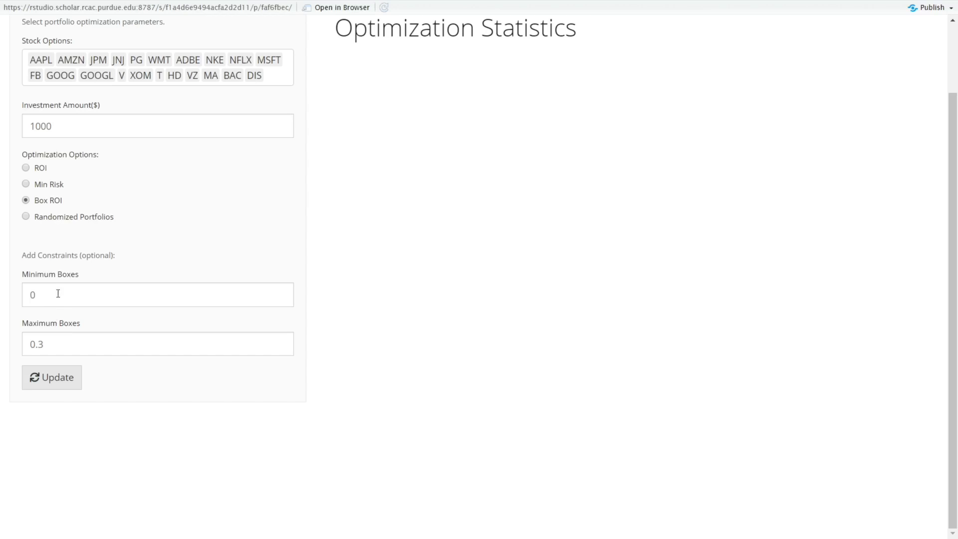
pyautogui.moveTo(69, 300)
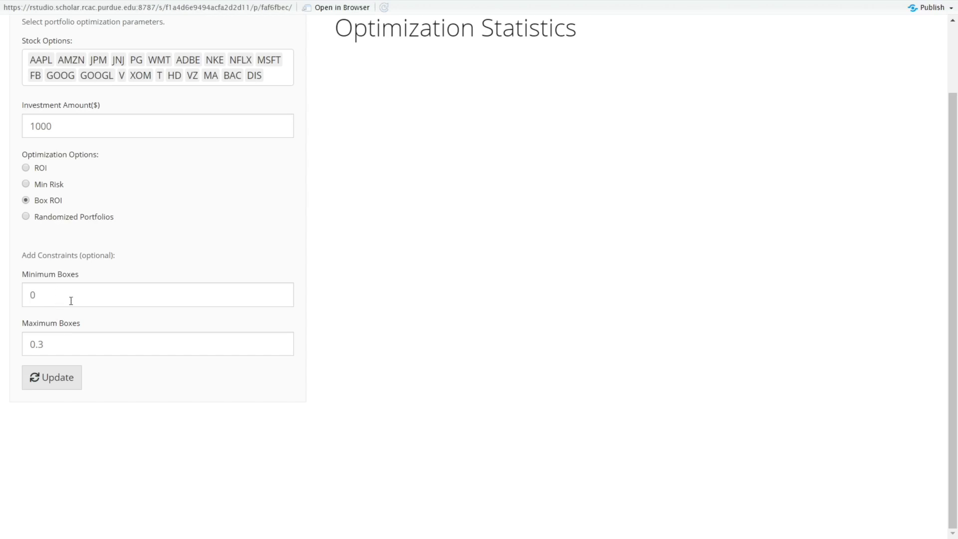
pyautogui.moveTo(55, 290)
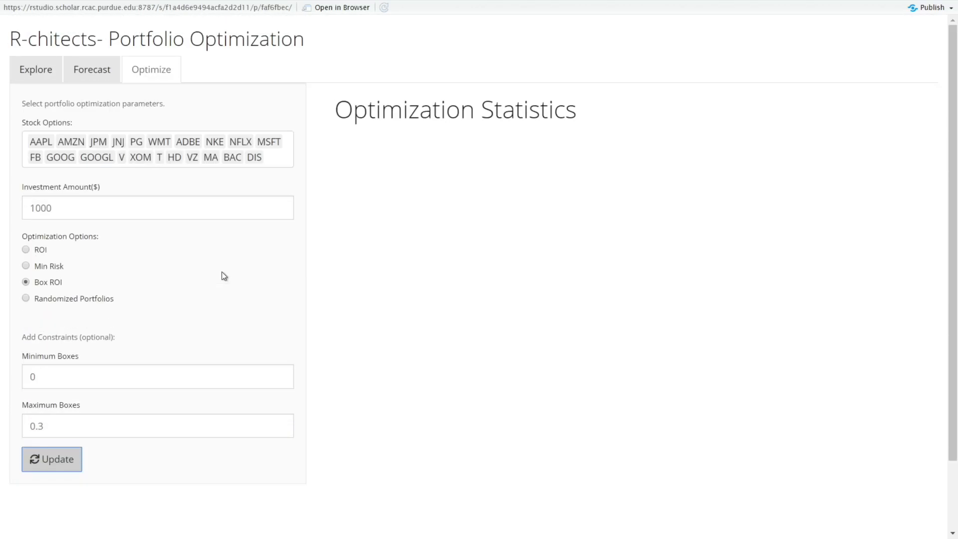
# Run the Box ROI optimization giving returns 73.75, volatility 4.57 and the portfolio breakup pie chart.
pyautogui.click(51, 459)
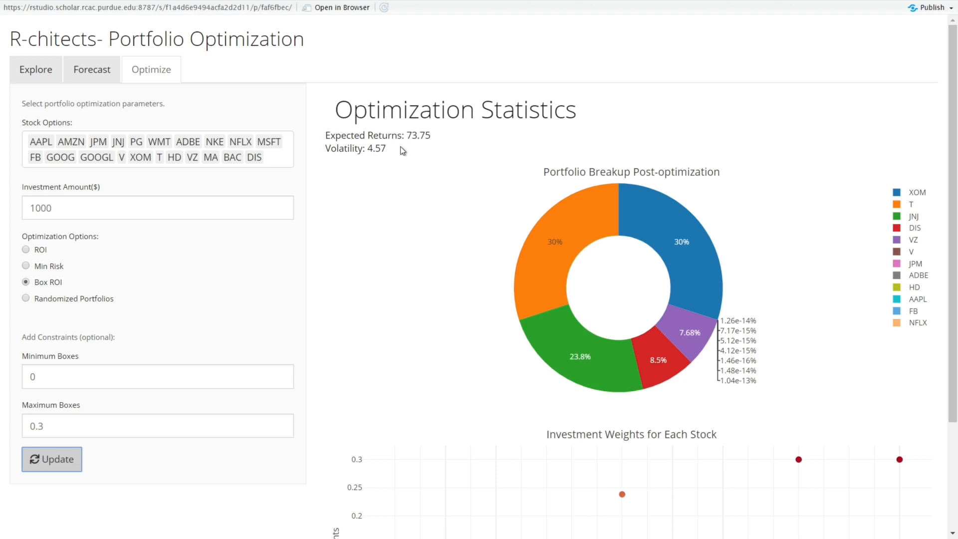
pyautogui.moveTo(406, 140)
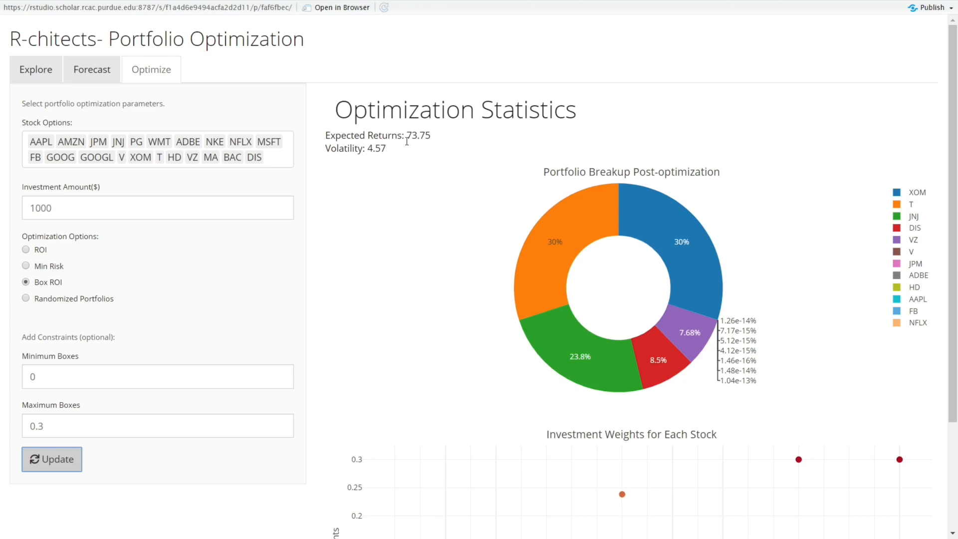
pyautogui.scroll(-3)
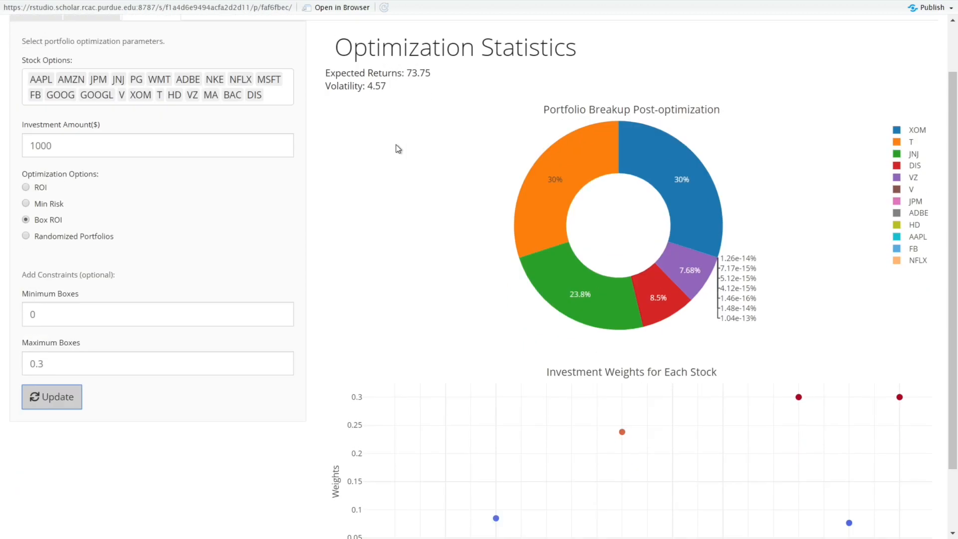
pyautogui.moveTo(574, 158)
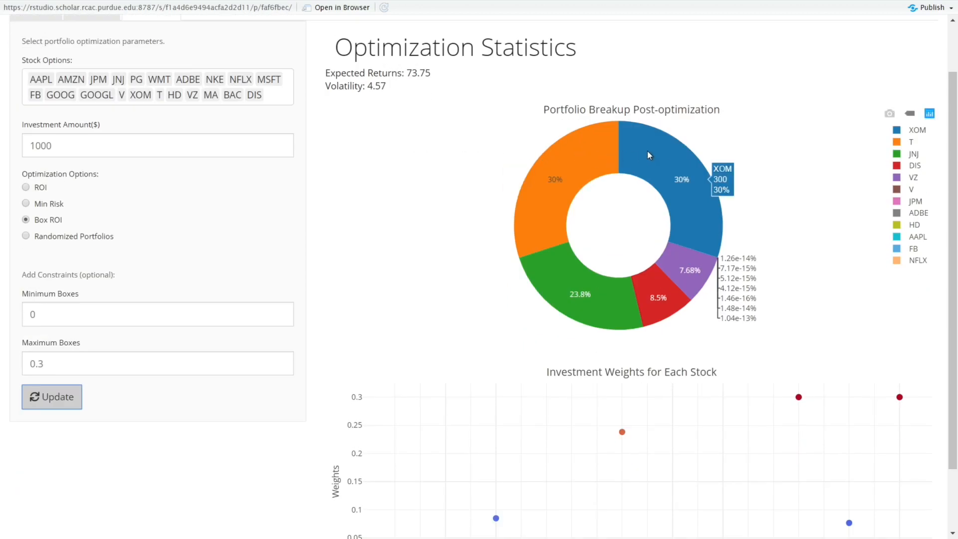
pyautogui.moveTo(649, 158)
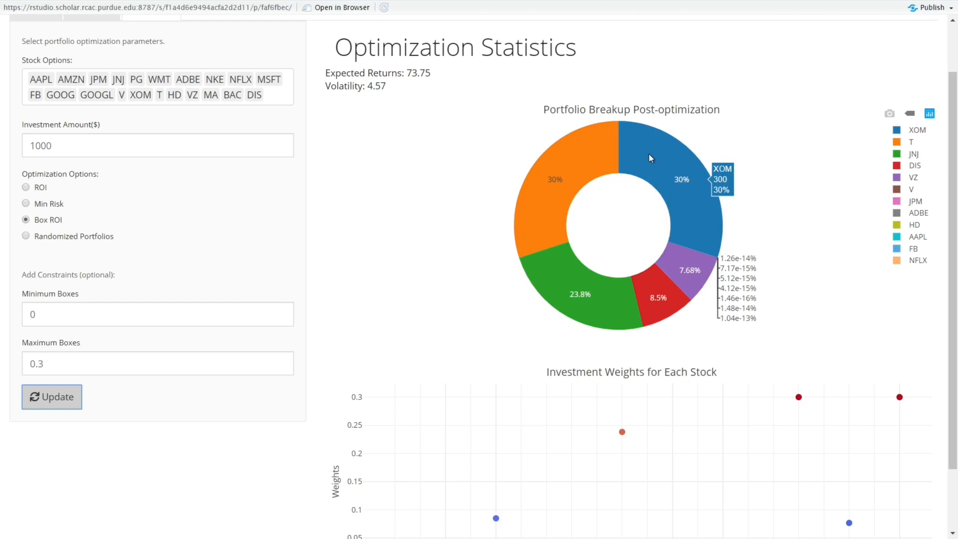
pyautogui.moveTo(654, 159)
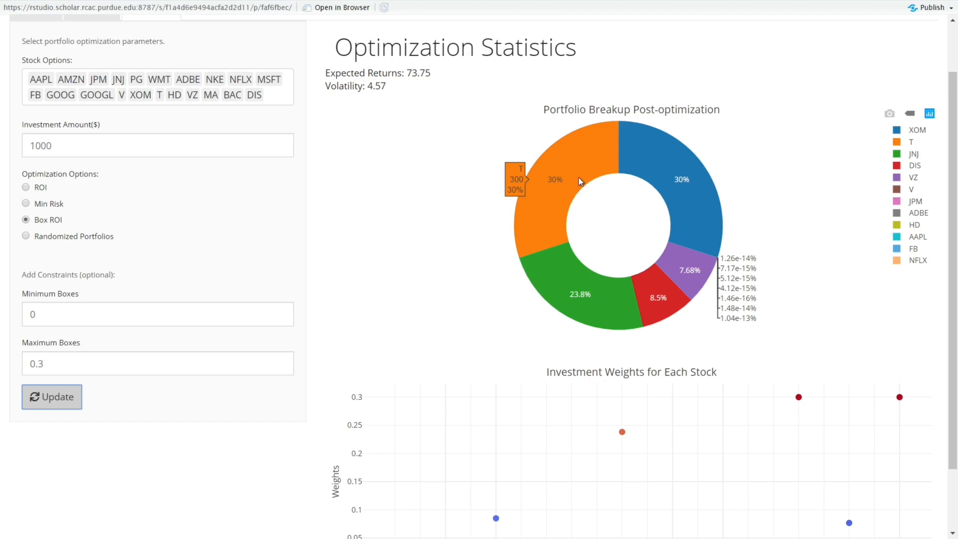
pyautogui.moveTo(574, 186)
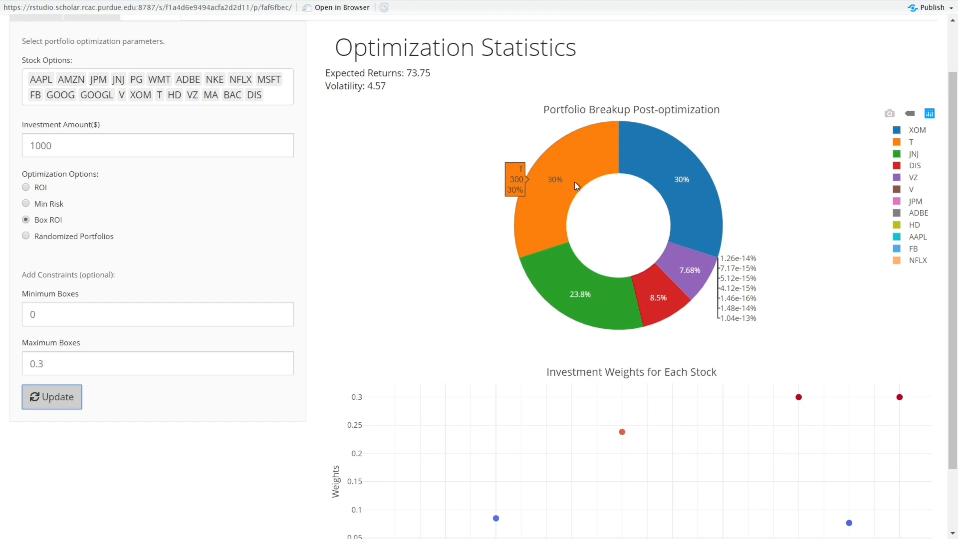
pyautogui.scroll(-3)
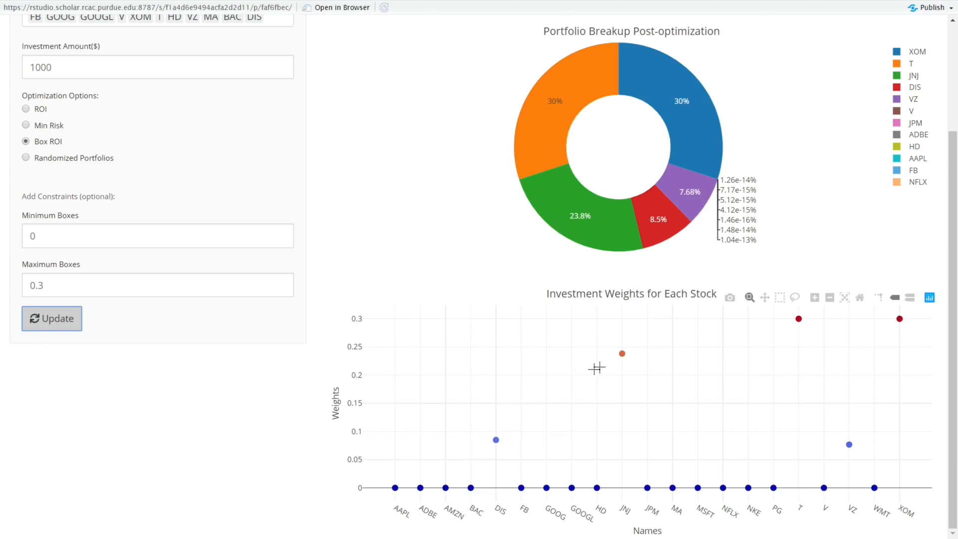
pyautogui.moveTo(871, 324)
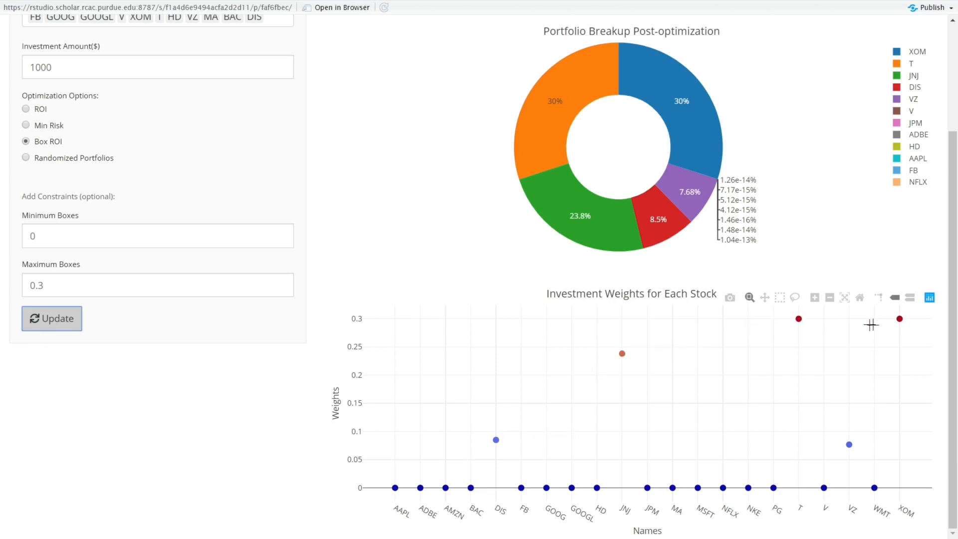
pyautogui.moveTo(848, 444)
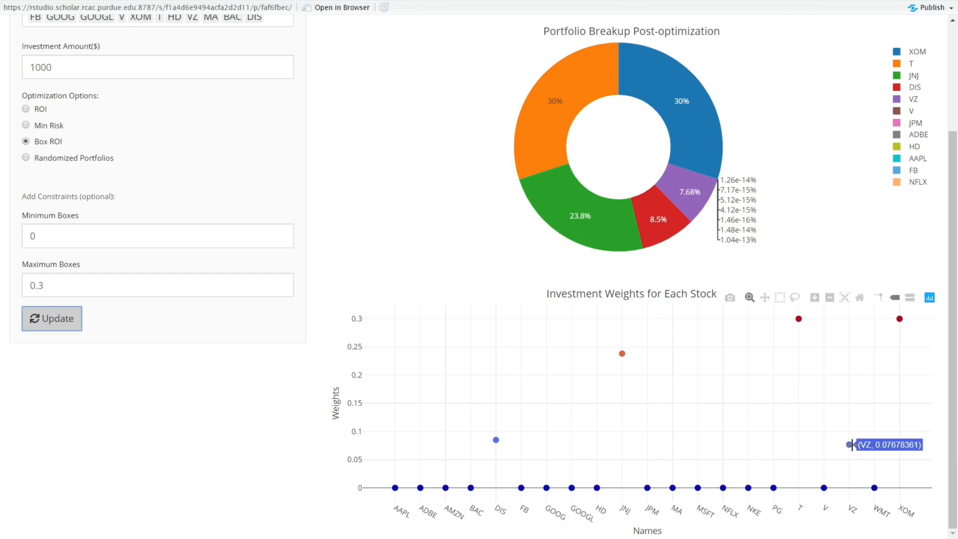
pyautogui.moveTo(771, 342)
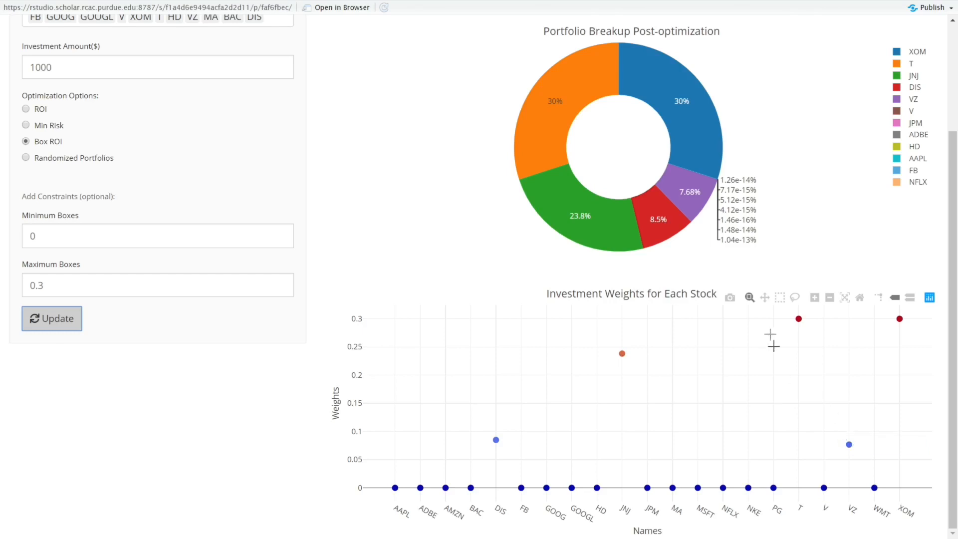